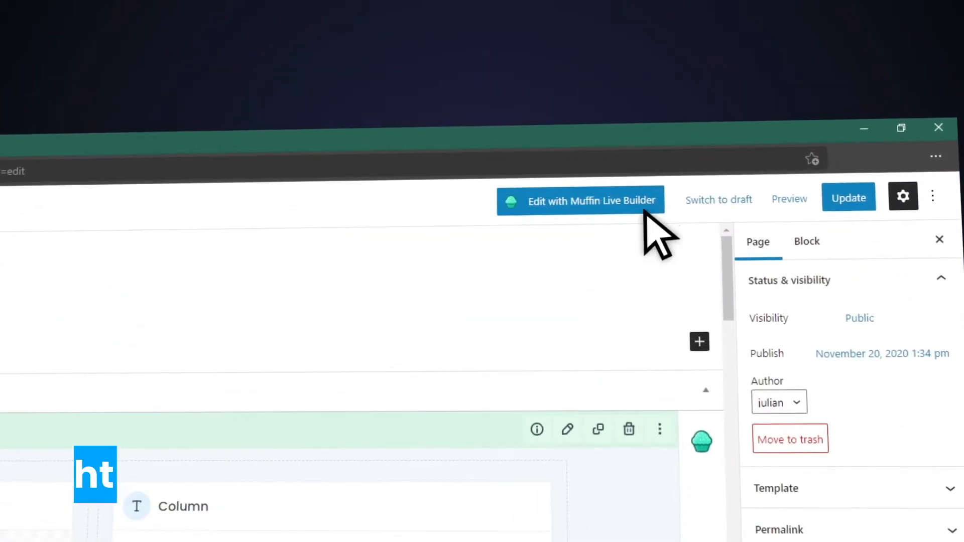
- Launch the Befinance page in Muffin Live Builder via 'Edit with Muffin Live Builder'
{"action": "left_click", "coordinate": [579, 201]}
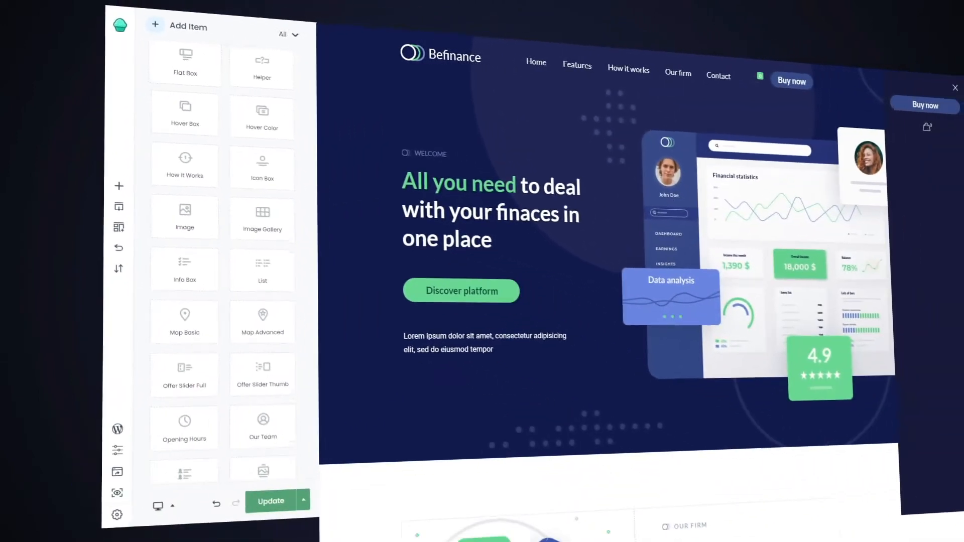
- Scroll down the Befinance page to reach a wrap with its settings
{"action": "scroll", "scroll_direction": "down", "scroll_amount": 3}
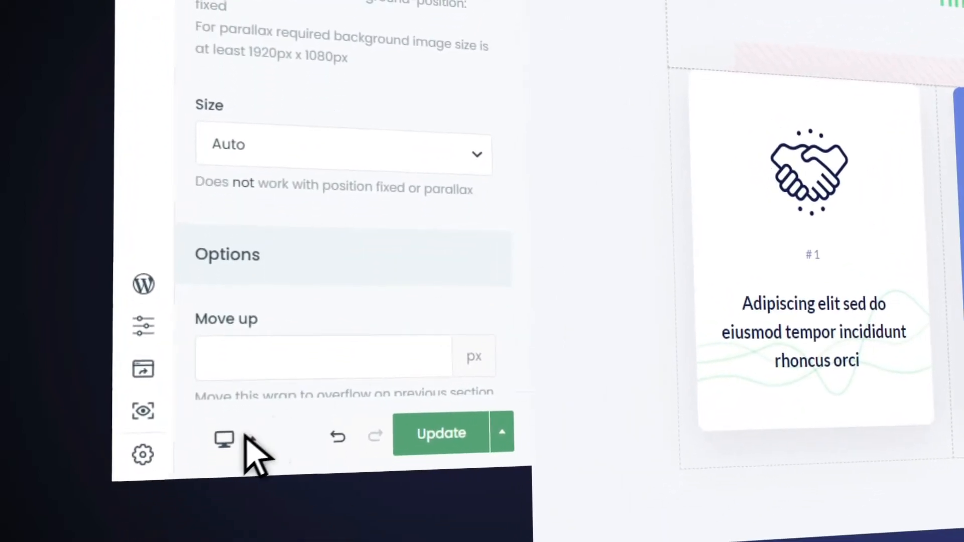
{"action": "left_click", "coordinate": [224, 439]}
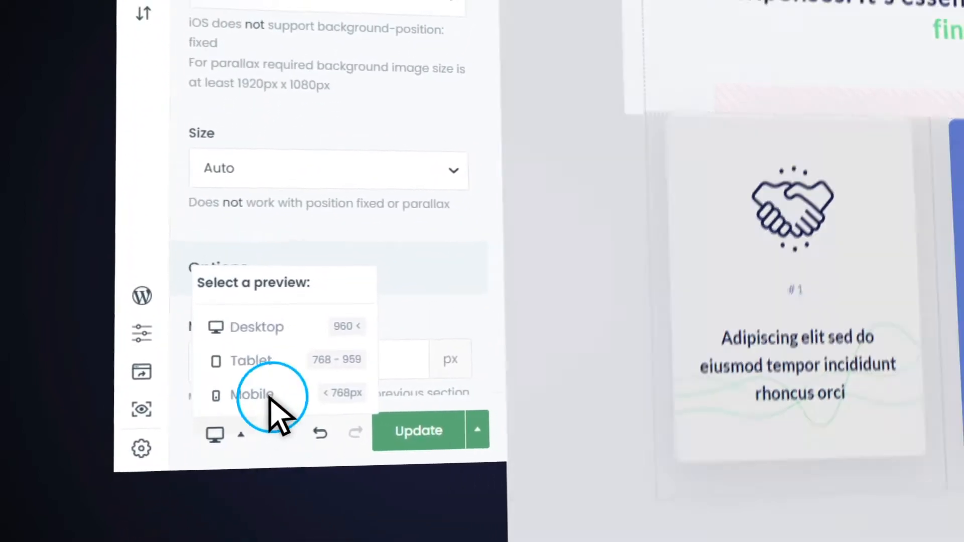
{"action": "left_click", "coordinate": [252, 395]}
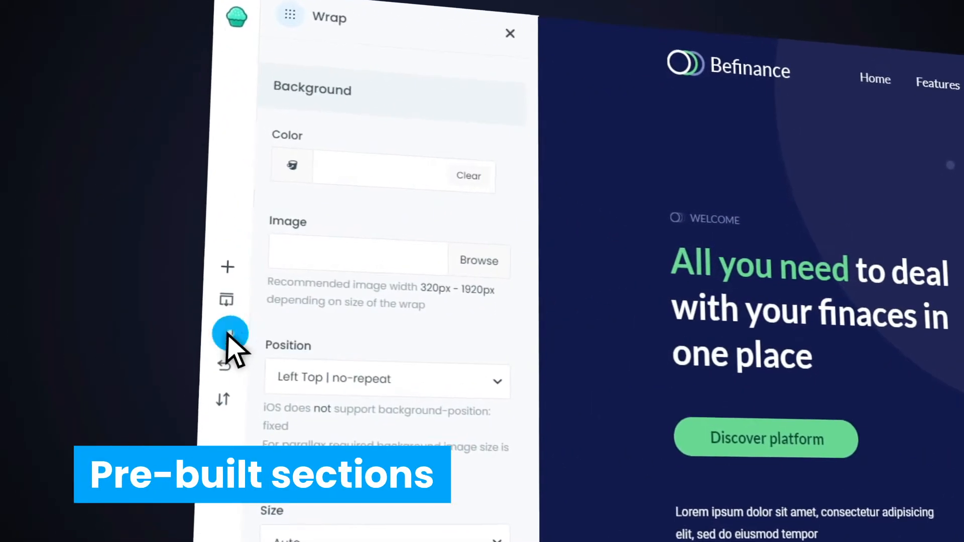
- Show the pre-built sections library and filter it by category
{"action": "left_click", "coordinate": [230, 330]}
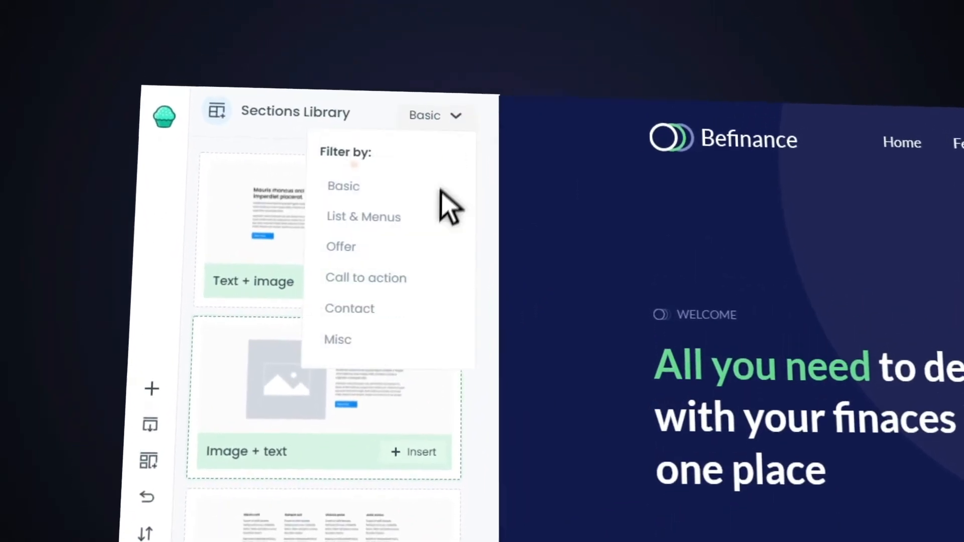
{"action": "left_click", "coordinate": [366, 278]}
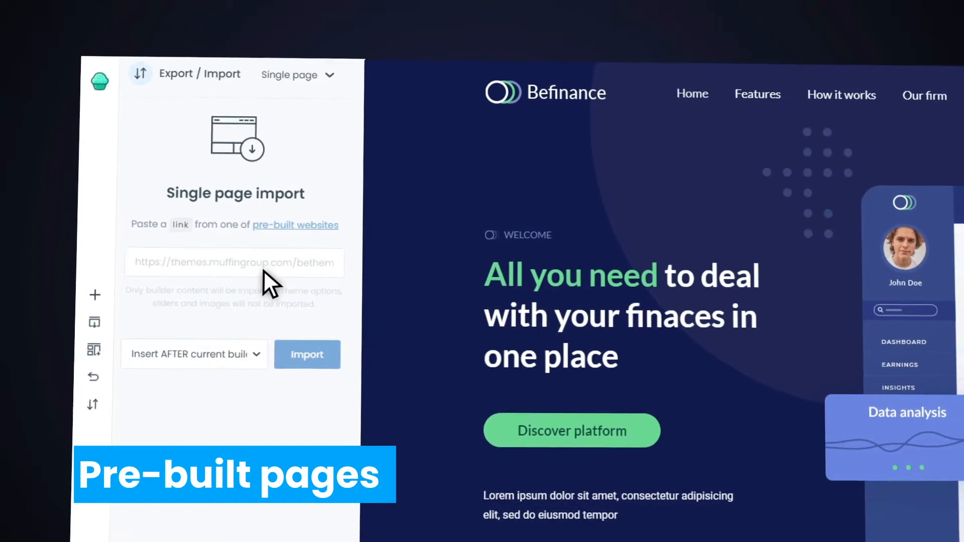
- Import a pre-built website link via Single page import, then show the page's saved revisions
{"action": "left_click", "coordinate": [307, 354]}
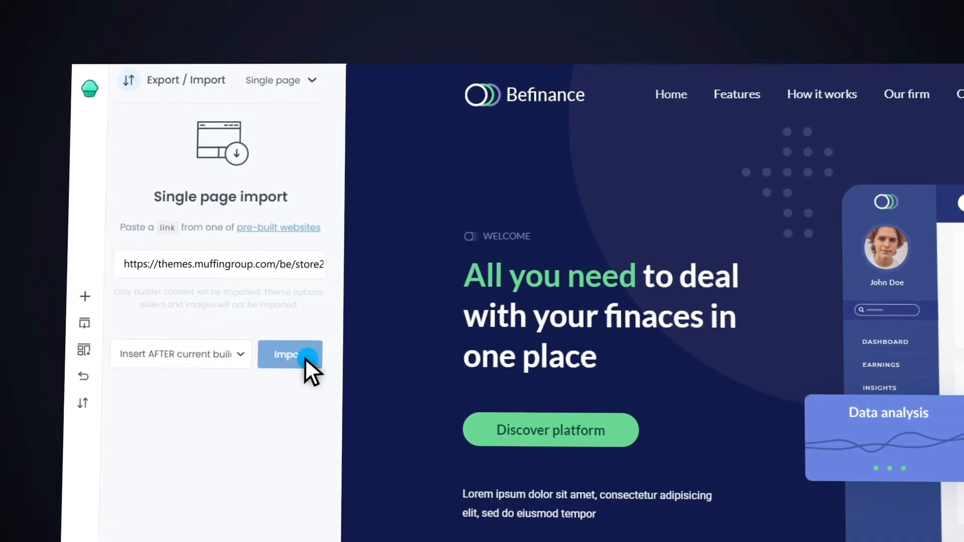
{"action": "left_click", "coordinate": [289, 354]}
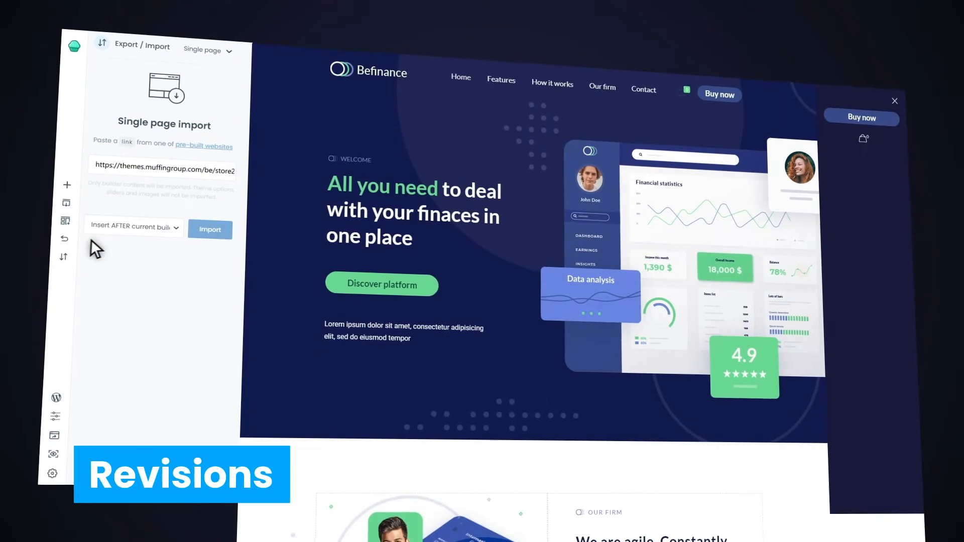
{"action": "left_click", "coordinate": [64, 239]}
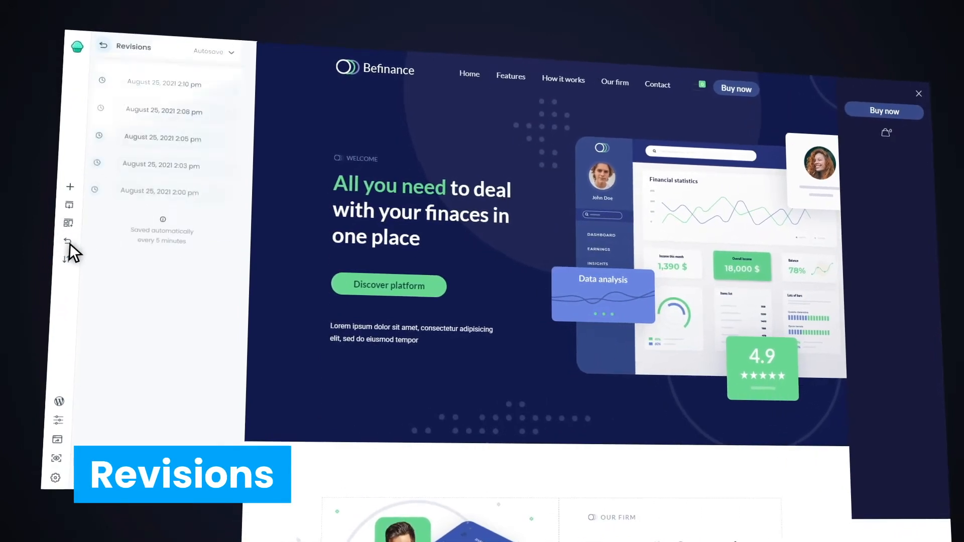